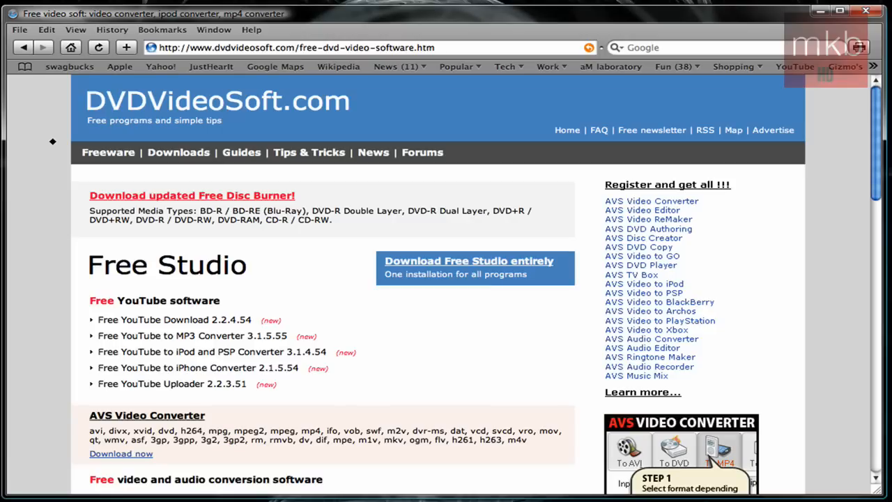
mouse_move(111, 235)
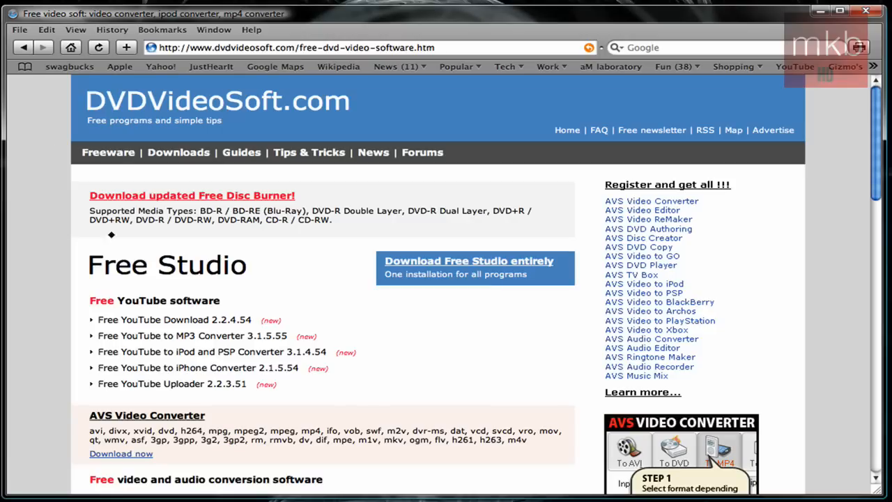
Reach the Free Video to Flash Converter 4.1.3.52 product page from the Free Studio page.
scroll("down", 3)
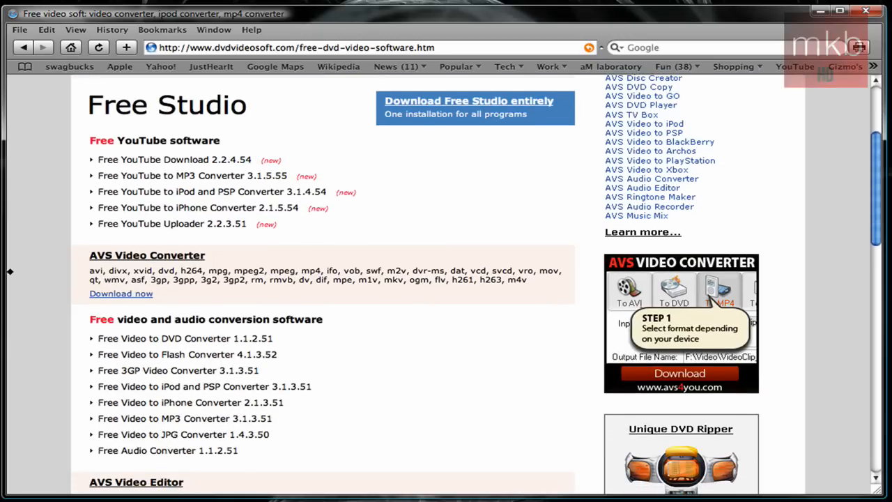
mouse_move(178, 192)
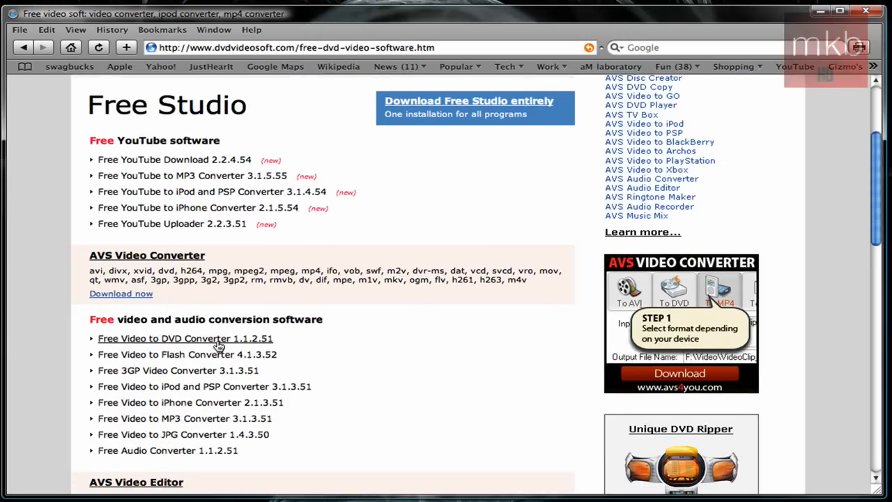
mouse_move(226, 353)
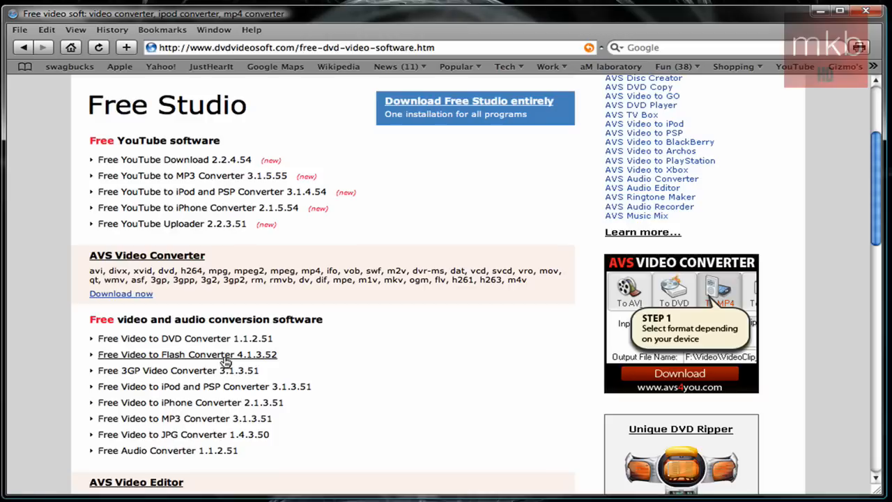
left_click(187, 353)
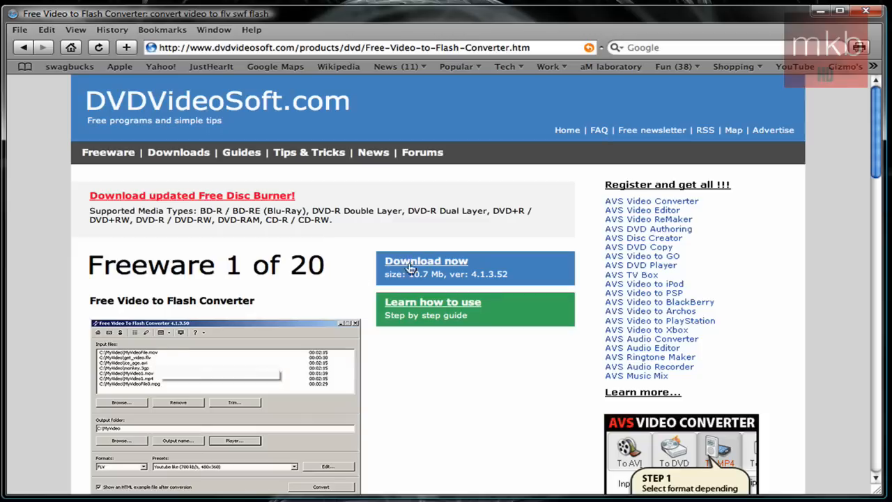
mouse_move(424, 264)
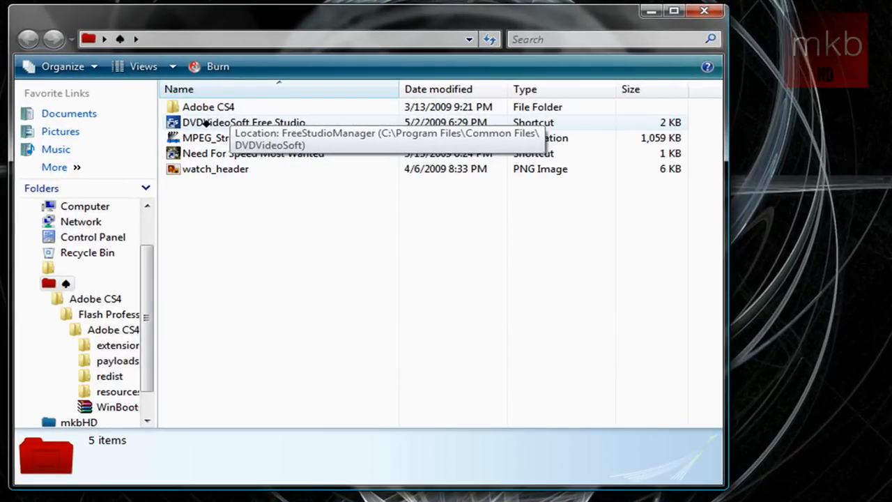
Start DVDVideoSoft Free Studio and launch Free Video to Flash Converter from its Applications list.
double_click(242, 122)
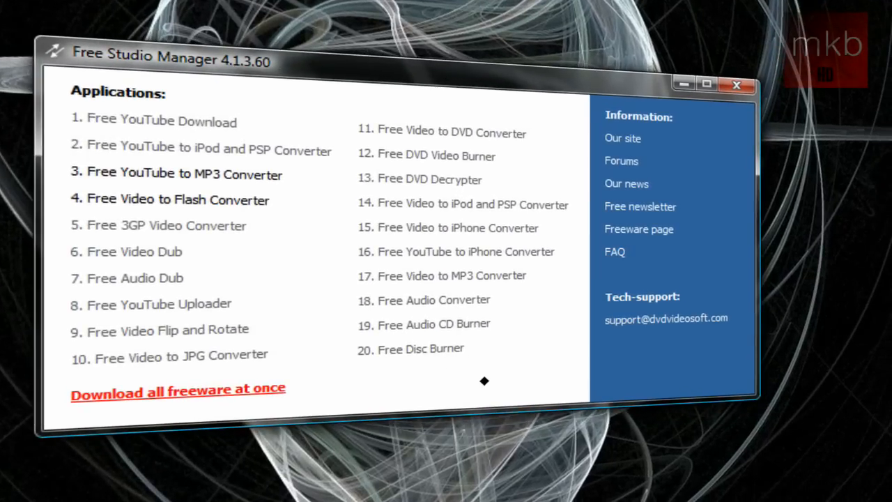
mouse_move(304, 226)
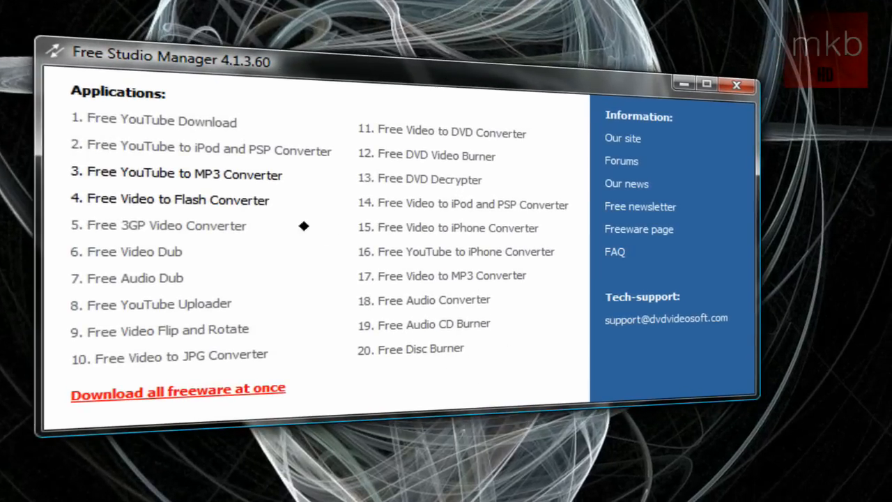
mouse_move(167, 203)
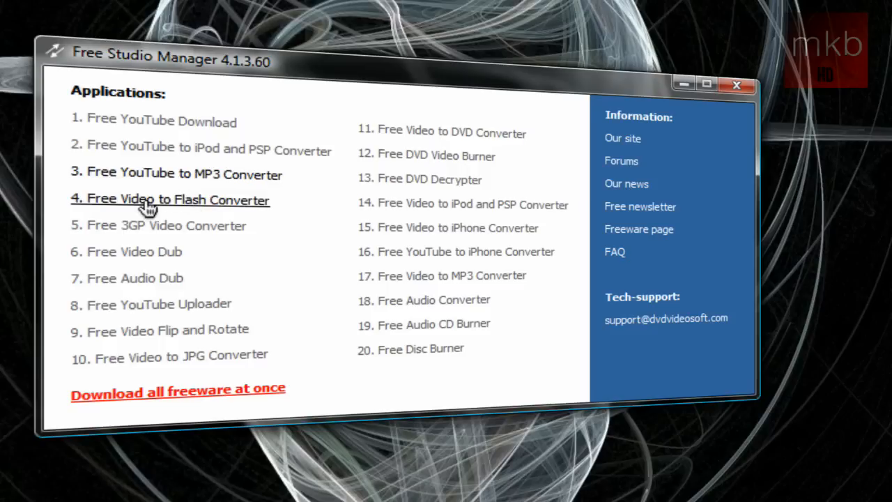
left_click(170, 201)
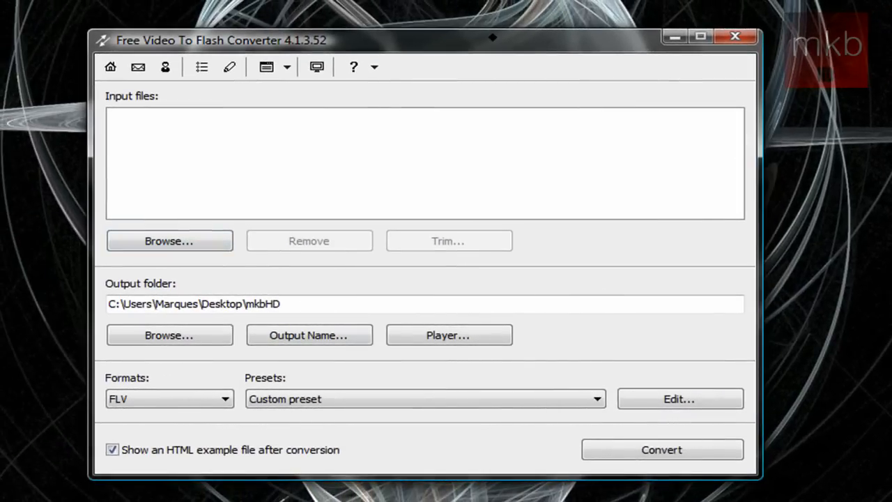
mouse_move(389, 95)
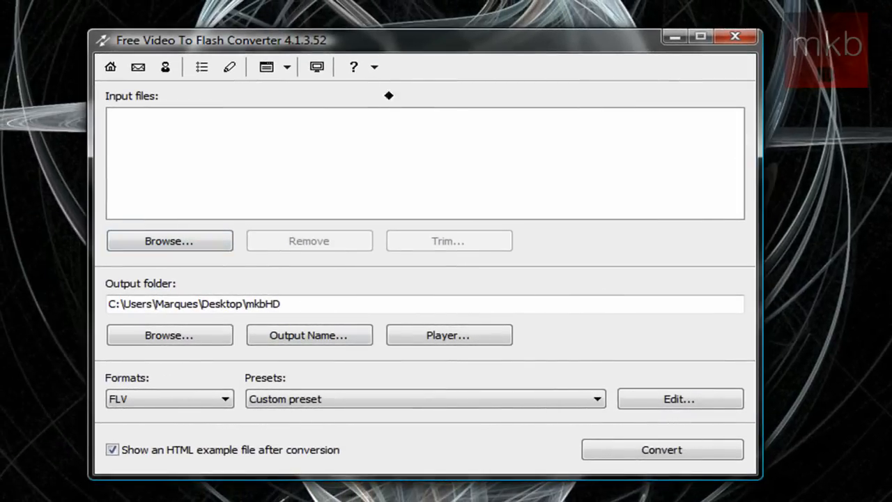
mouse_move(434, 173)
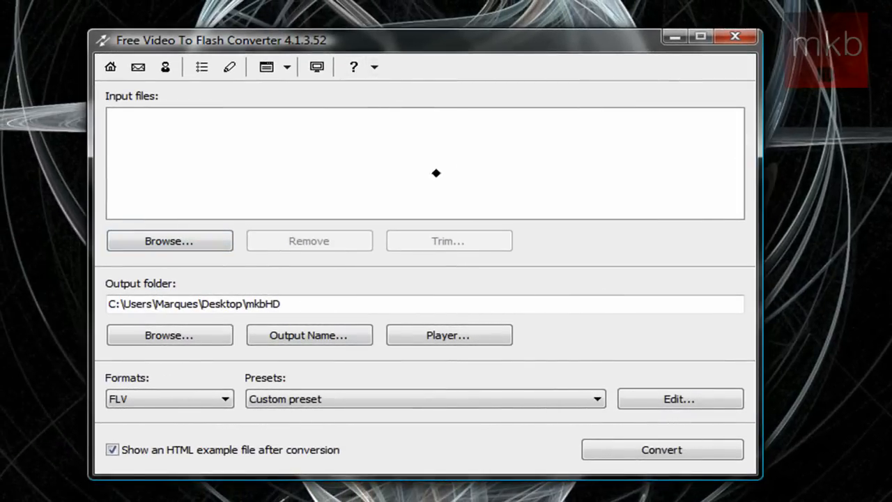
mouse_move(234, 283)
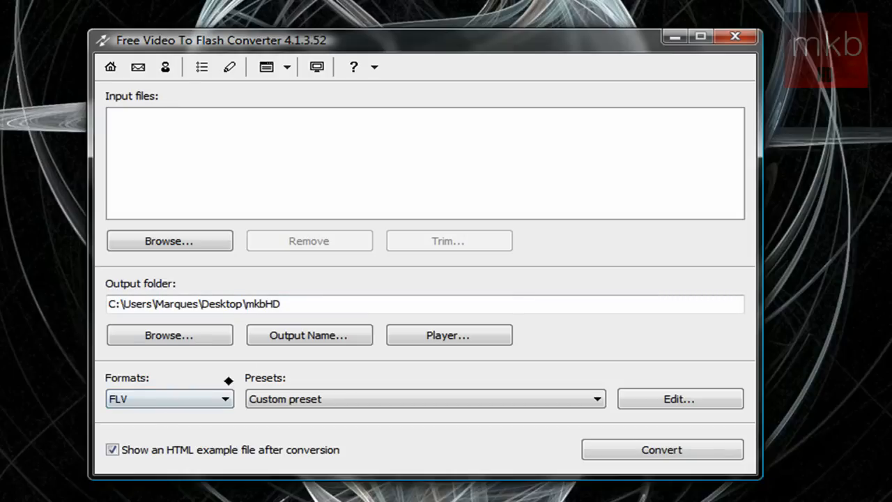
Bring up the Open dialog for choosing an input video file.
left_click(169, 239)
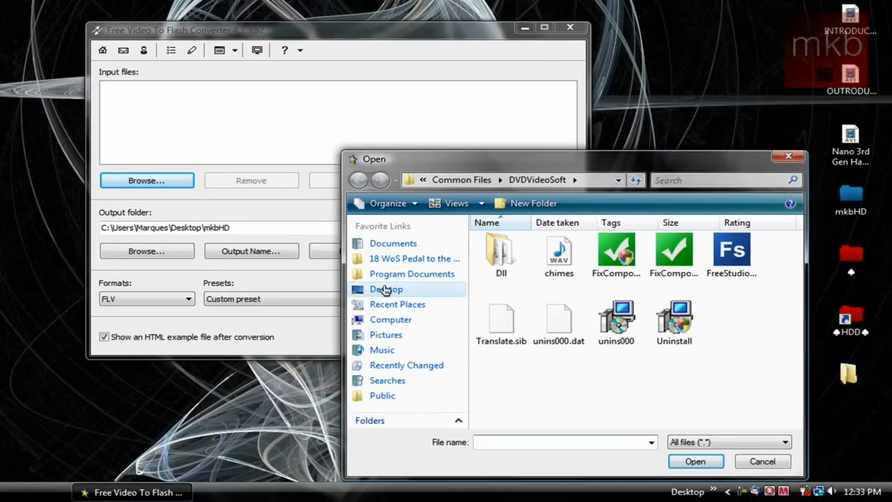
Browse to Desktop/mkbHD and check the properties of Matias Unboxing Final.mov.
left_click(385, 289)
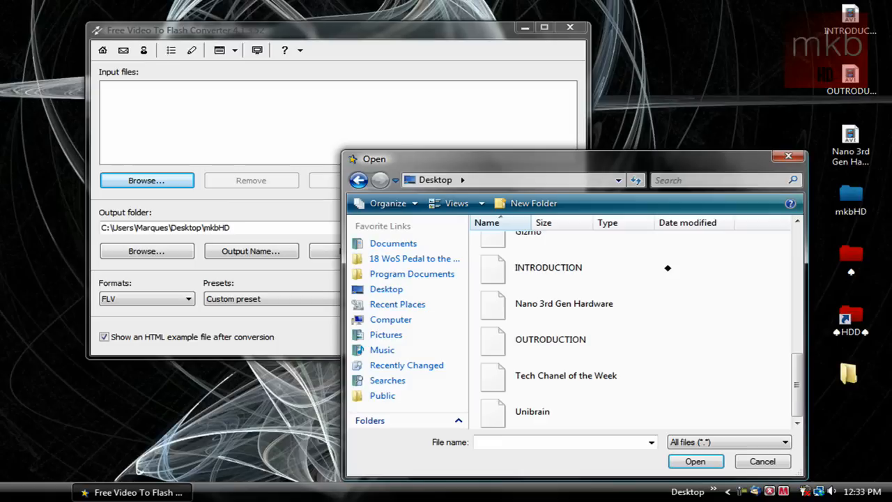
scroll("up", 3)
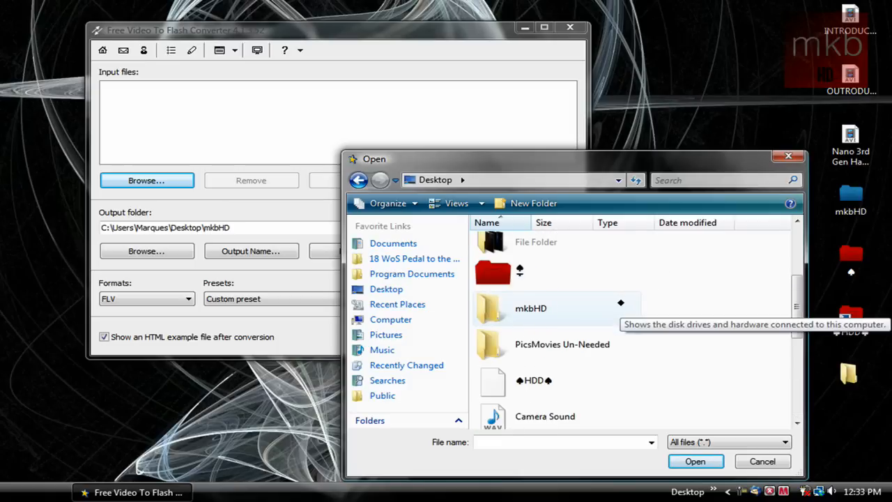
double_click(531, 308)
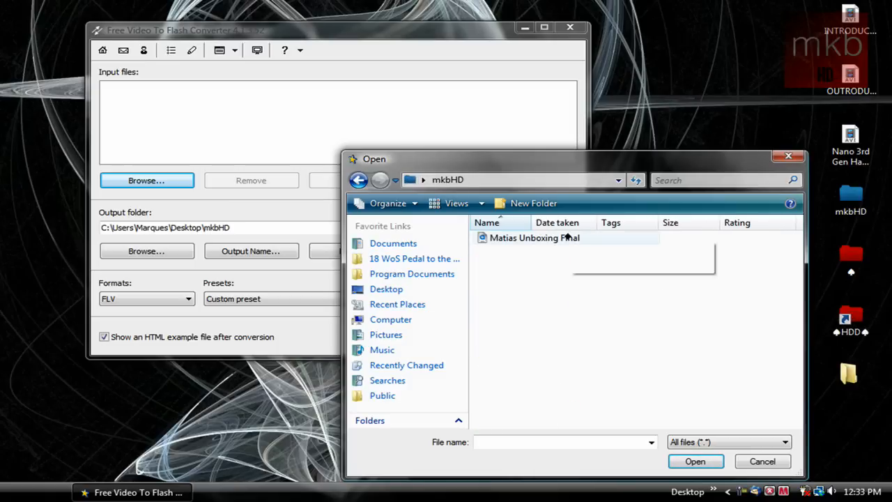
right_click(534, 237)
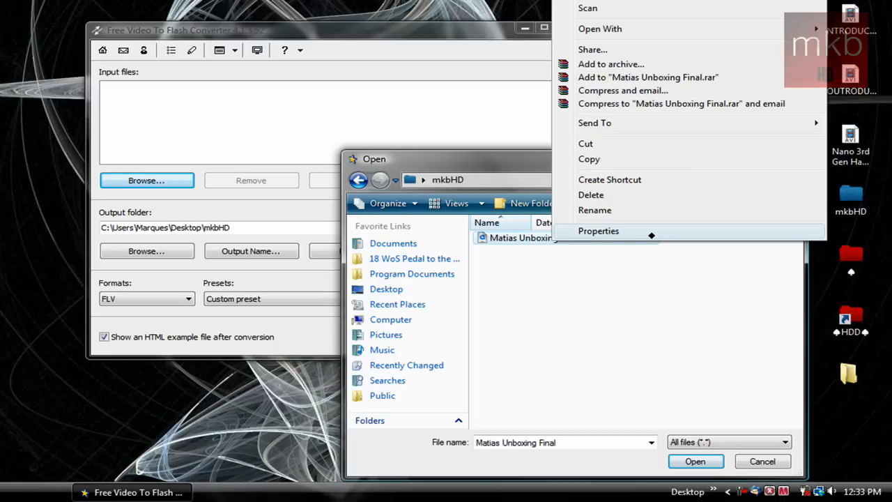
left_click(598, 231)
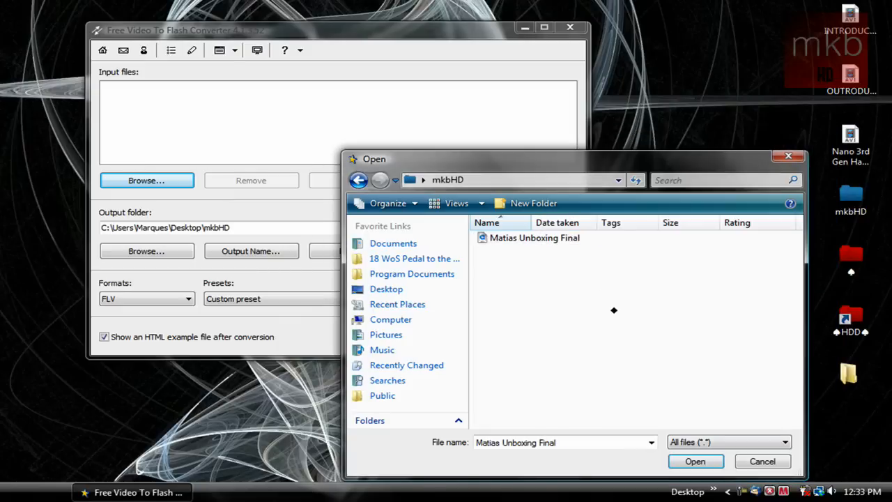
Load Matias Unboxing Final.mov (4:49) as the input video.
left_click(534, 237)
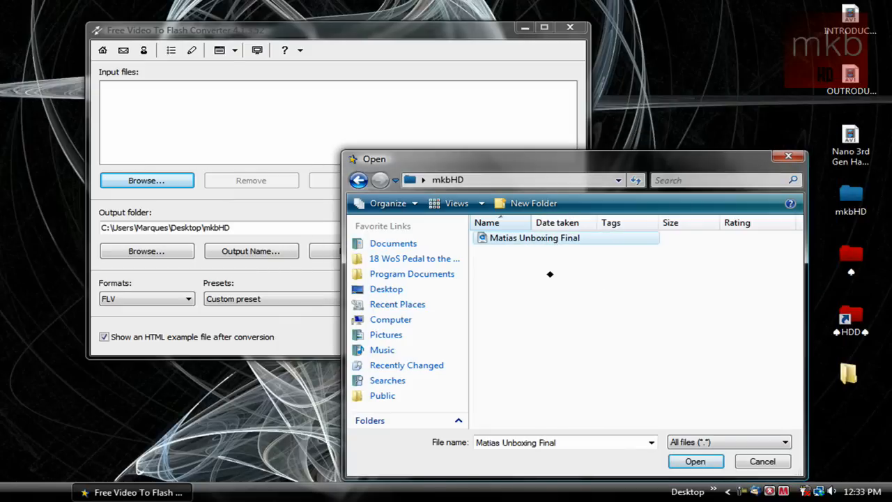
left_click(694, 459)
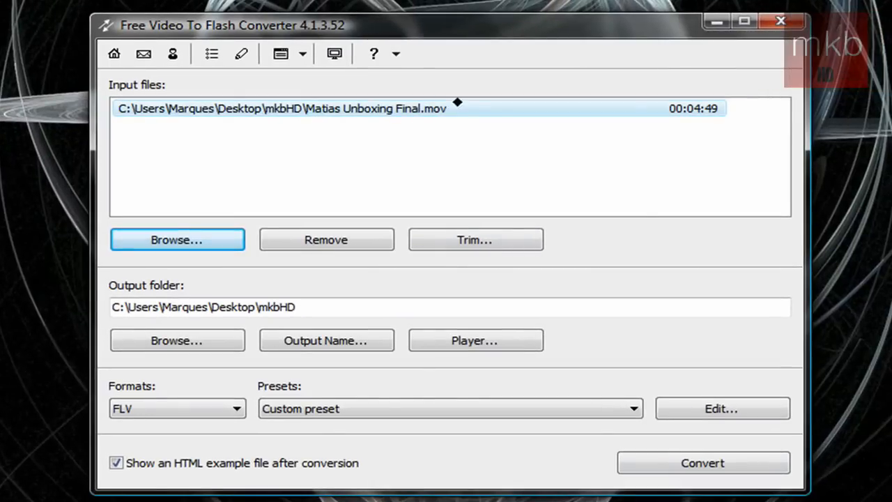
mouse_move(549, 126)
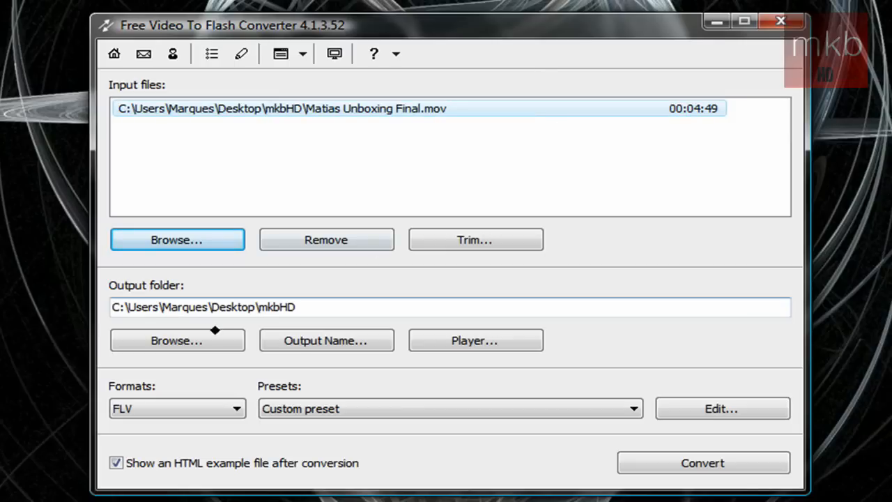
Make the Desktop mkbHD folder the output folder.
left_click(176, 340)
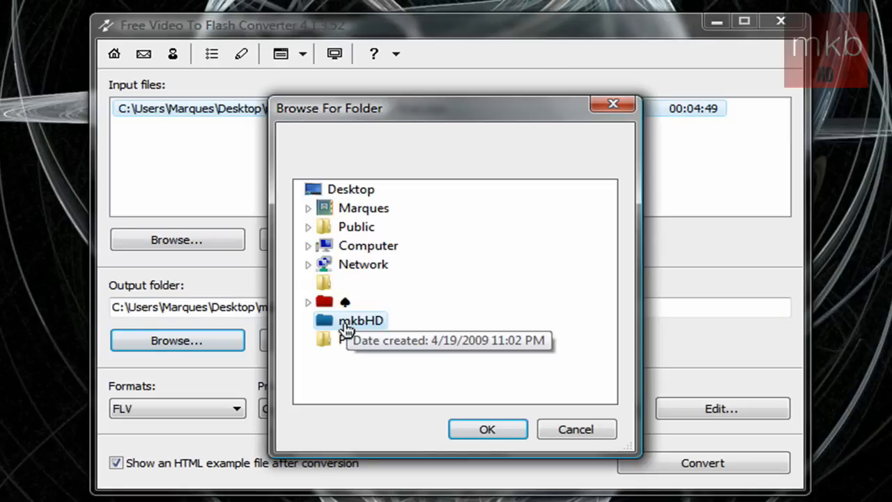
mouse_move(346, 303)
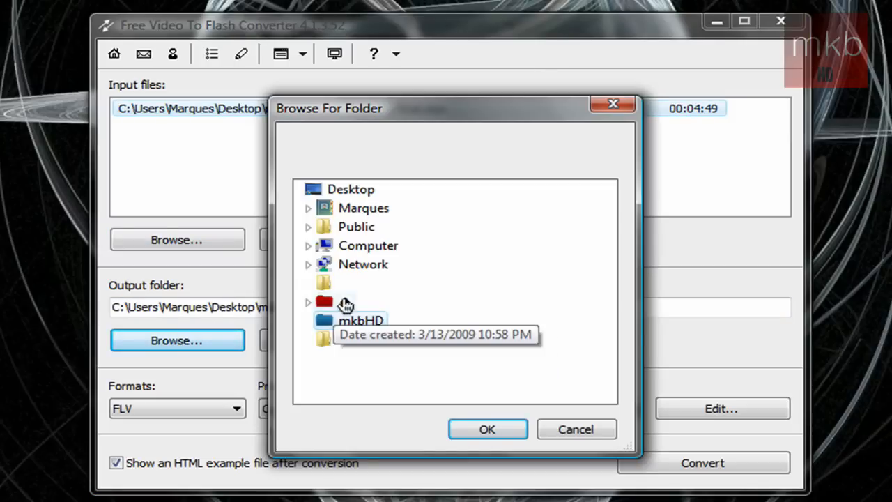
left_click(487, 429)
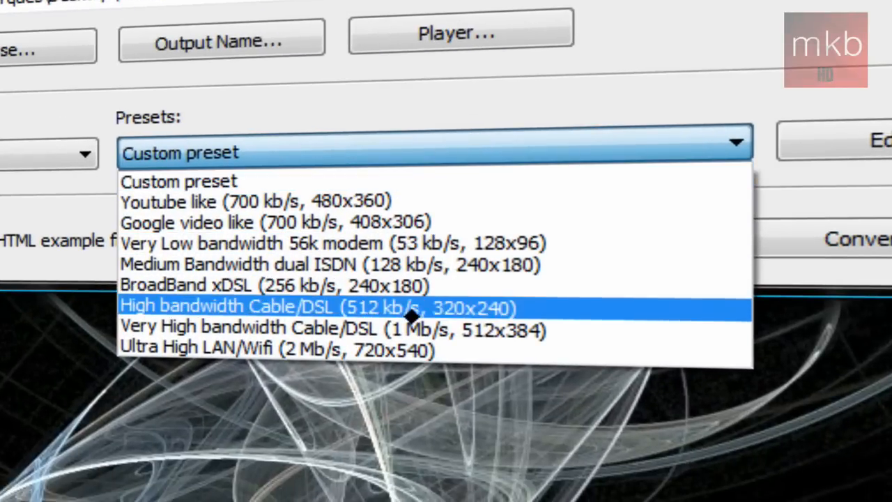
mouse_move(527, 350)
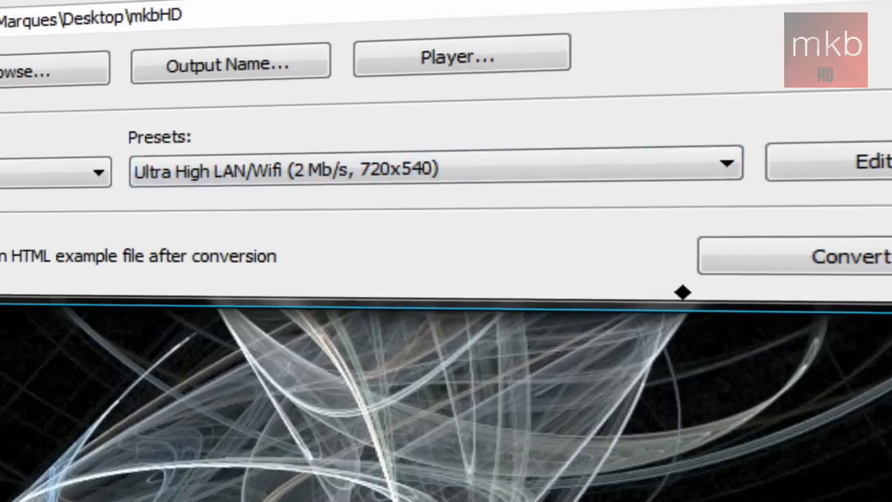
Bring up the Ultra High LAN/Wifi (2 Mb/s, 720x540) preset's editor.
left_click(864, 162)
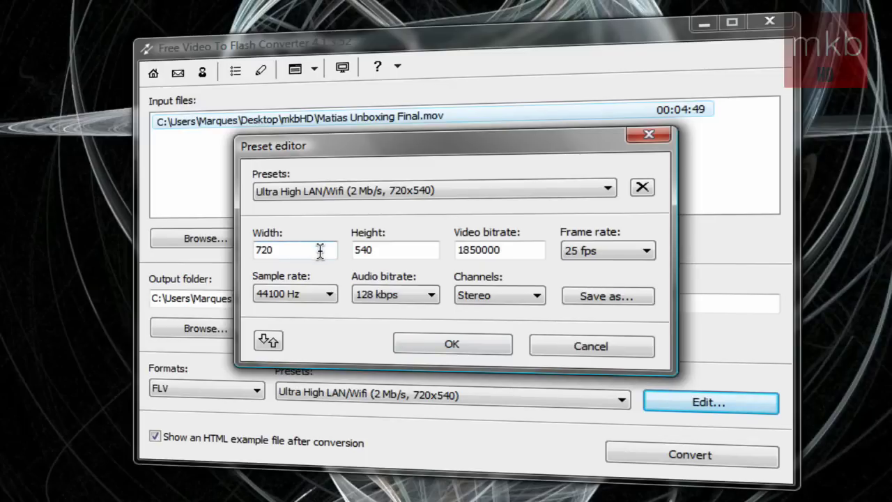
Set the preset to width 1280, height 720 at 30 fps and apply it, starting conversion.
type("128")
type("720")
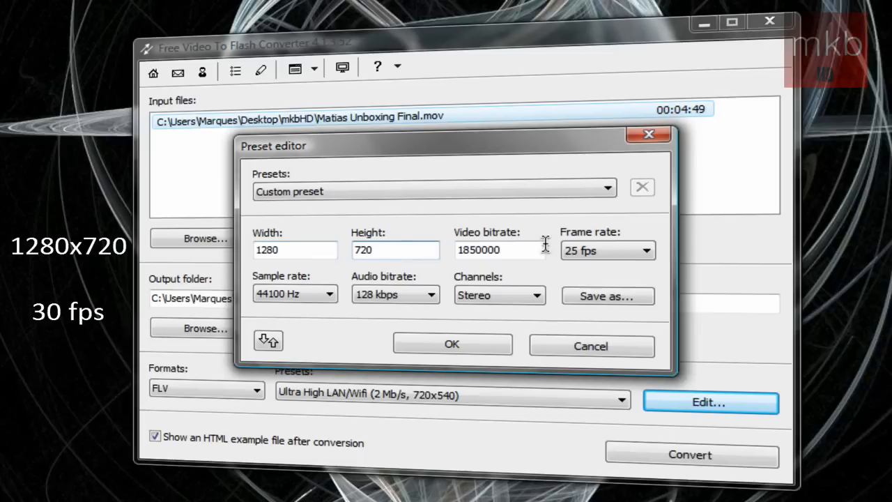
left_click(396, 250)
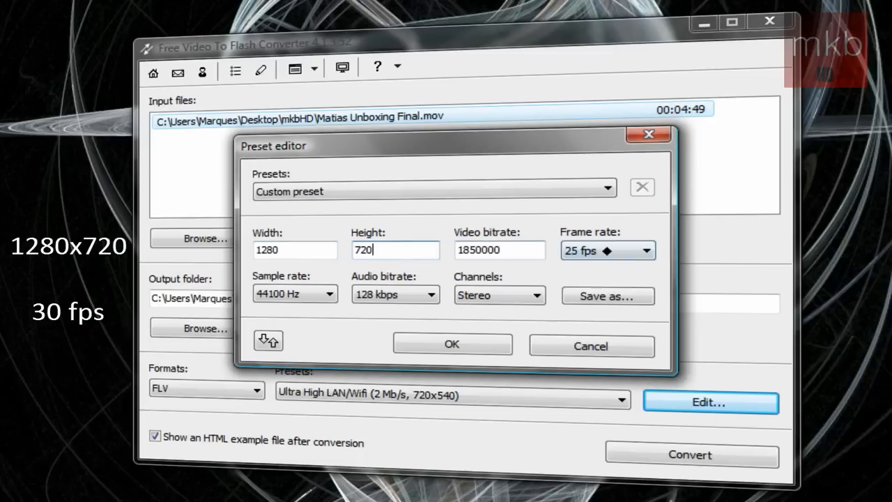
left_click(644, 251)
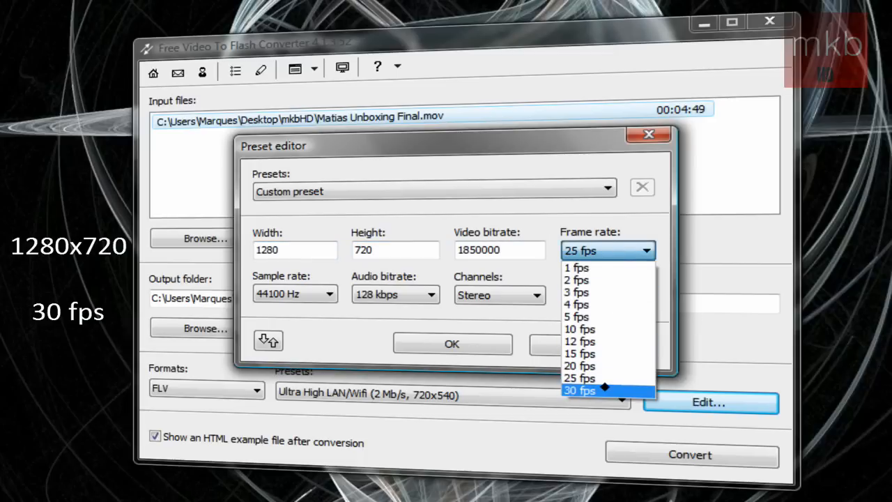
left_click(580, 391)
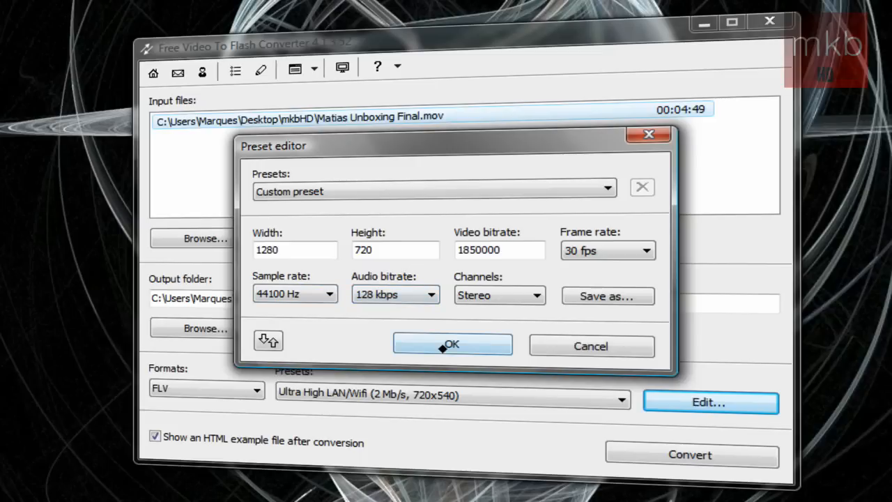
left_click(451, 345)
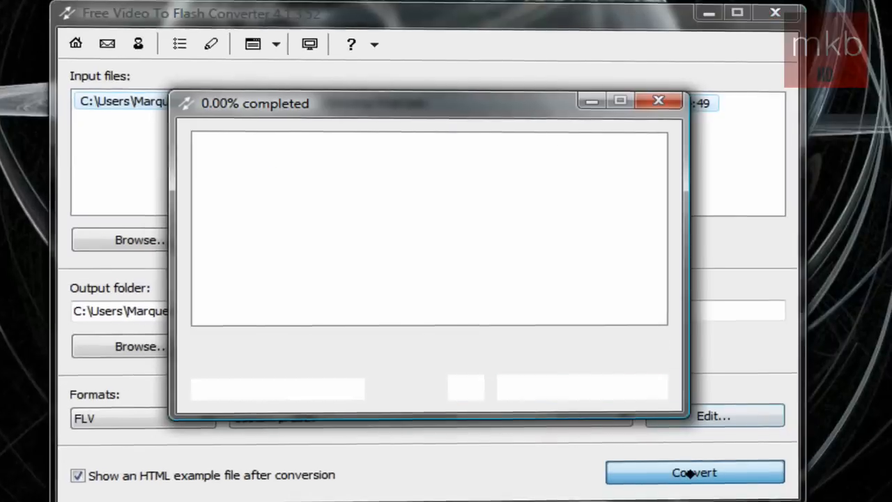
Convert the MOV video to FLV and close the converter afterwards.
left_click(694, 472)
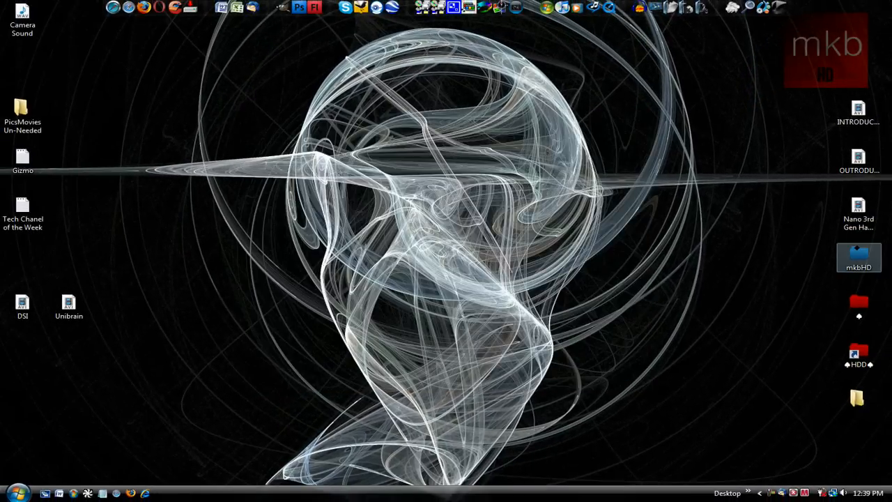
Open mkbHD and delete the leftover web page, iewarning image and player_flv_maxi files.
double_click(858, 258)
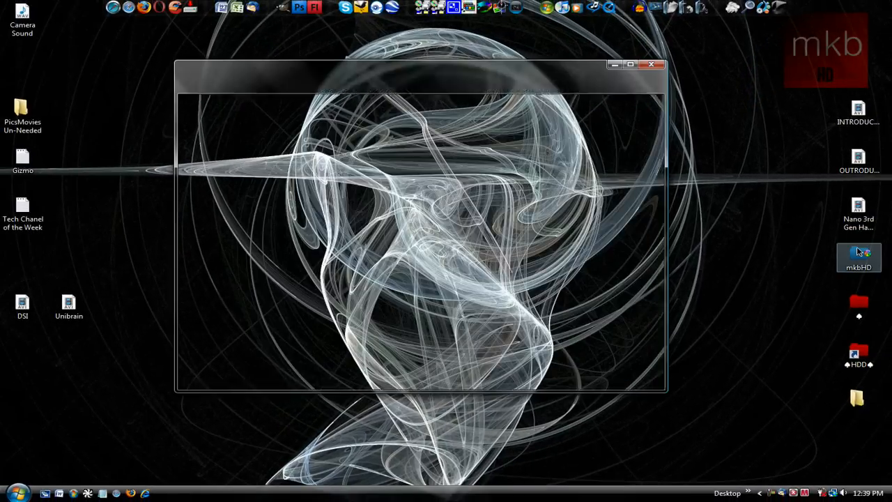
double_click(858, 256)
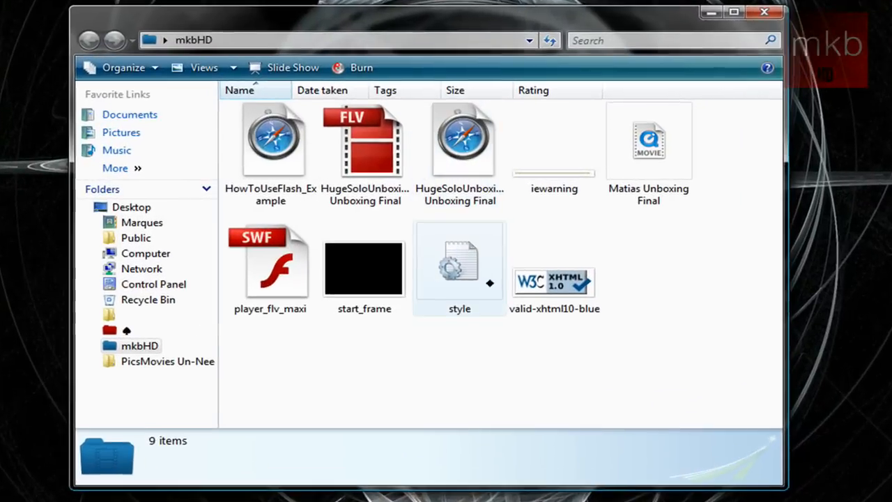
left_click(270, 139)
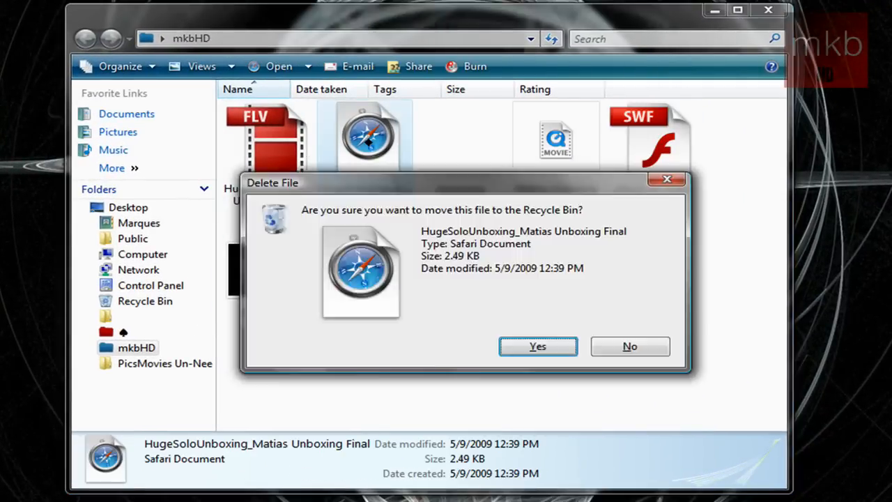
left_click(538, 345)
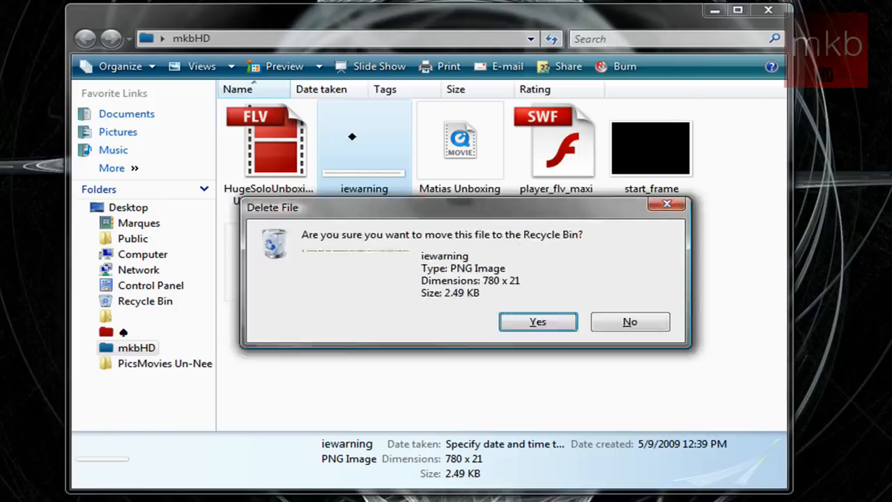
left_click(538, 320)
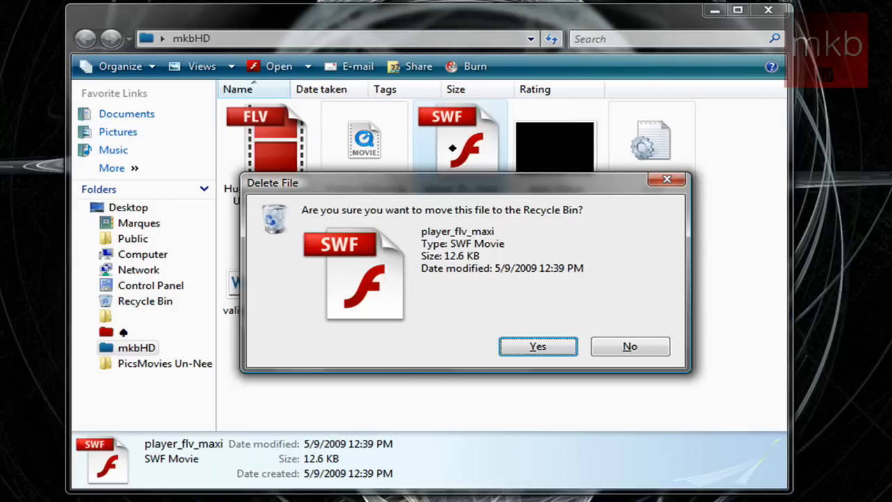
left_click(538, 345)
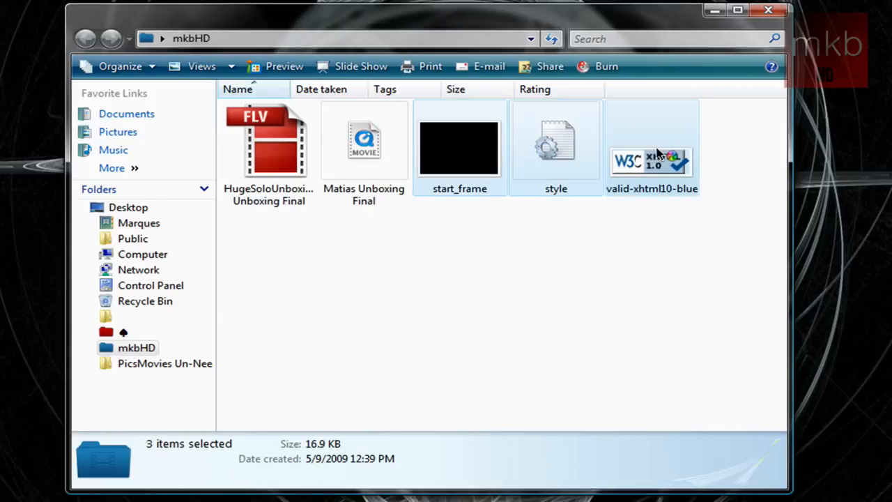
Delete the three remaining leftover files, keeping only the FLV and the original MOV.
key("Delete")
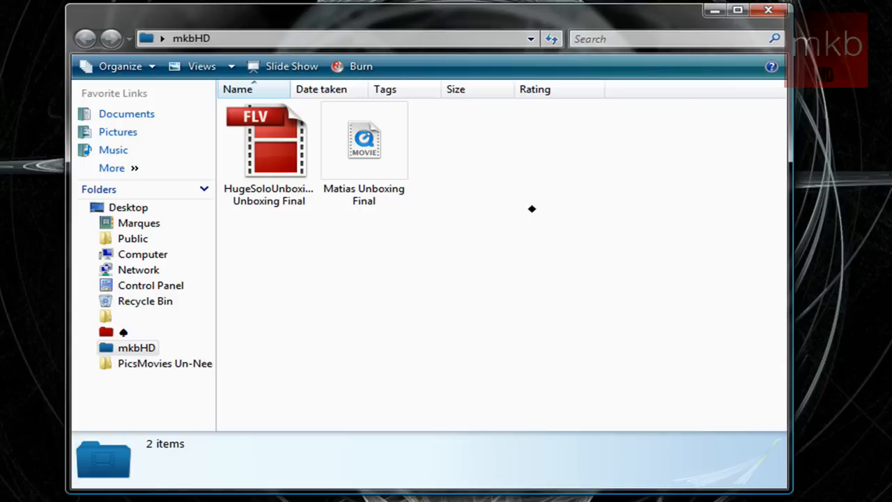
left_click(363, 141)
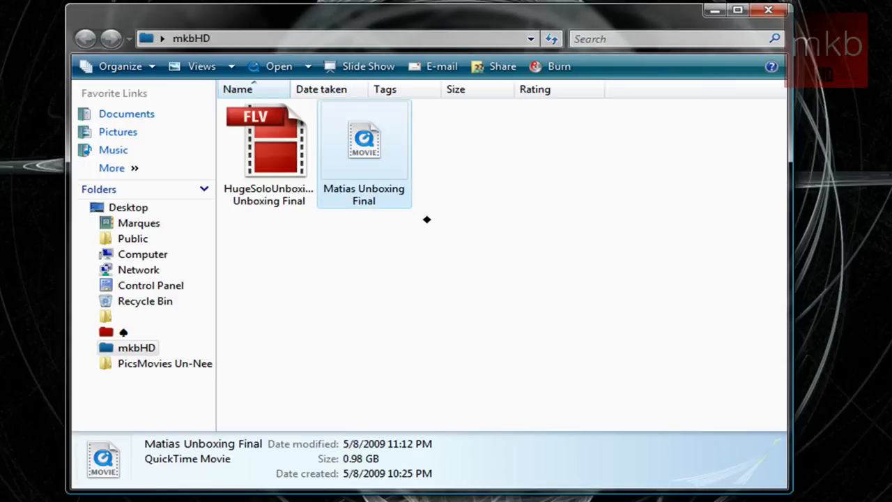
mouse_move(396, 460)
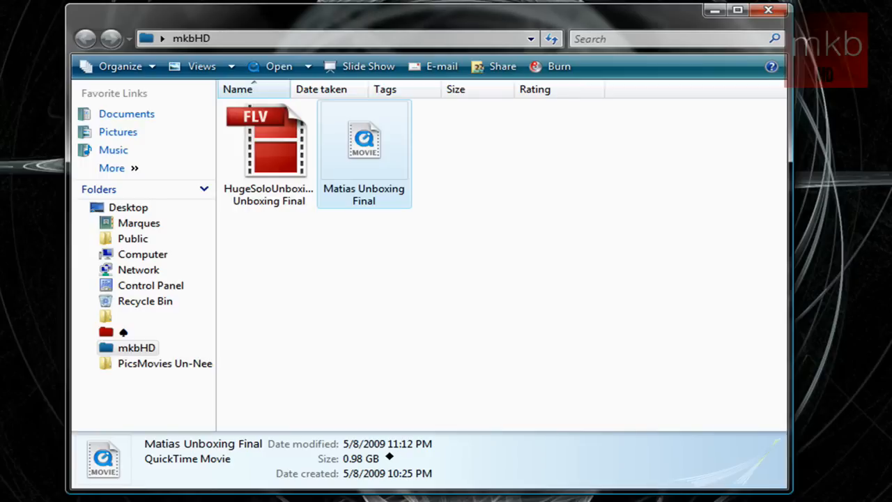
Read the FLV as 68.7 MB against the 0.98 GB MOV, then close the mkbHD window.
left_click(267, 142)
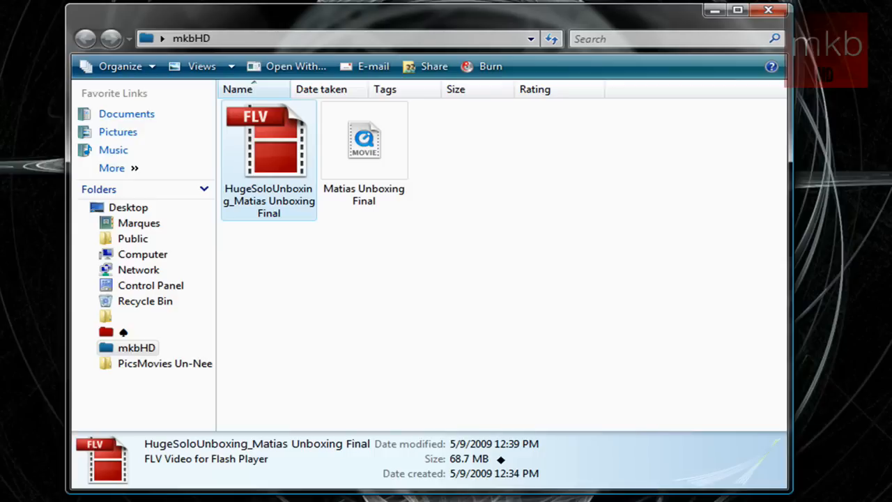
mouse_move(674, 243)
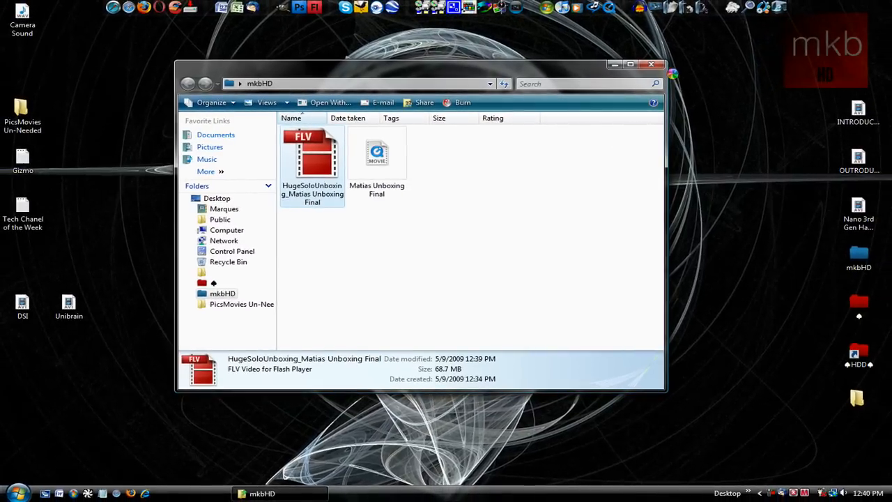
left_click(650, 64)
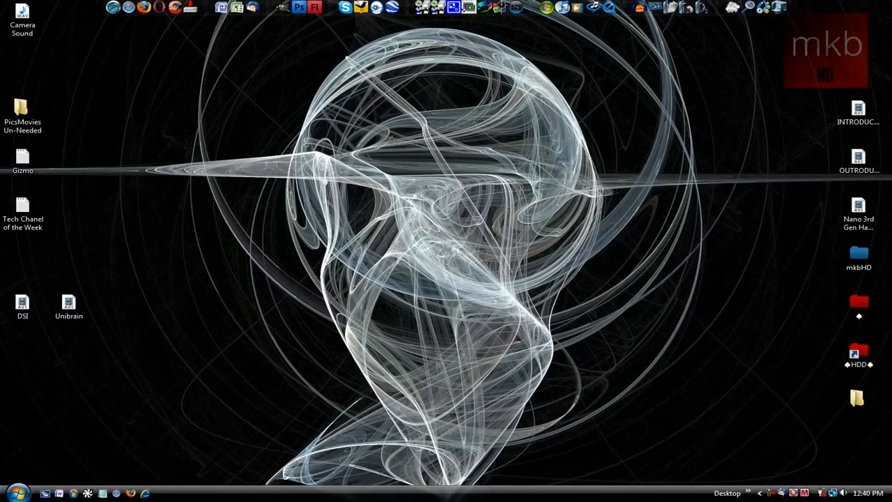